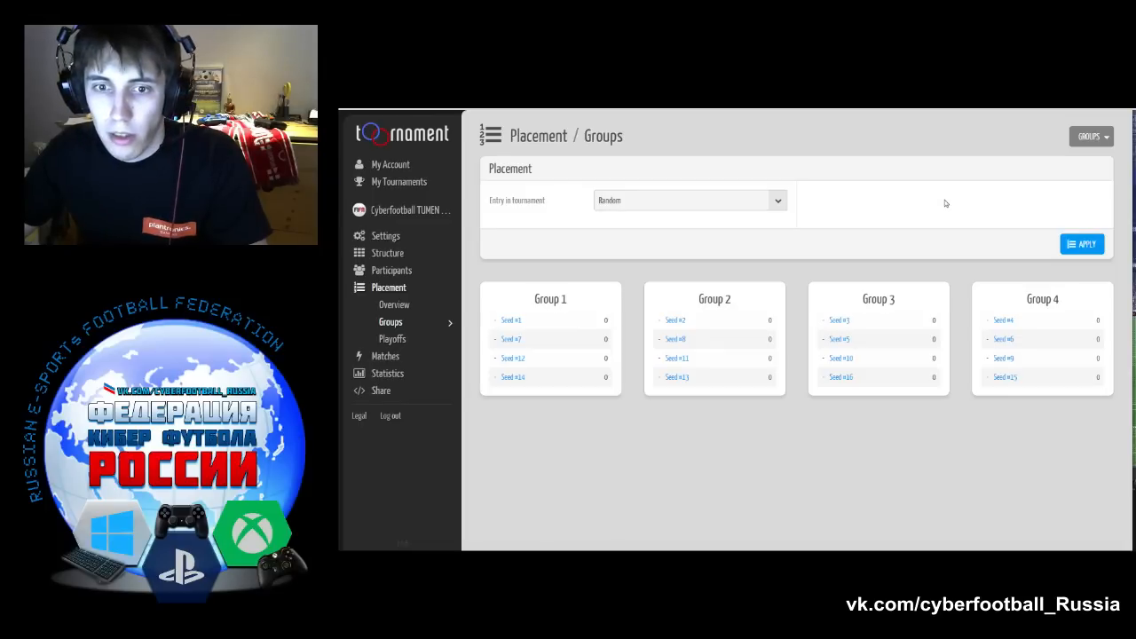
mouse_move(518, 432)
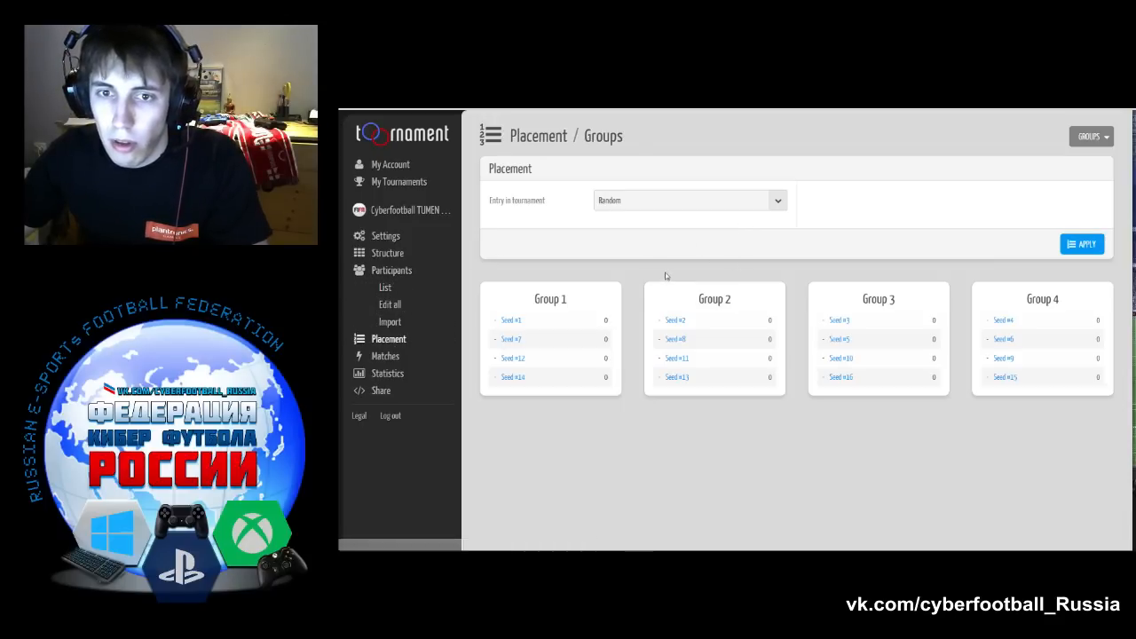
- Show the tournament's registered participant list from the Participants sidebar section
click(386, 287)
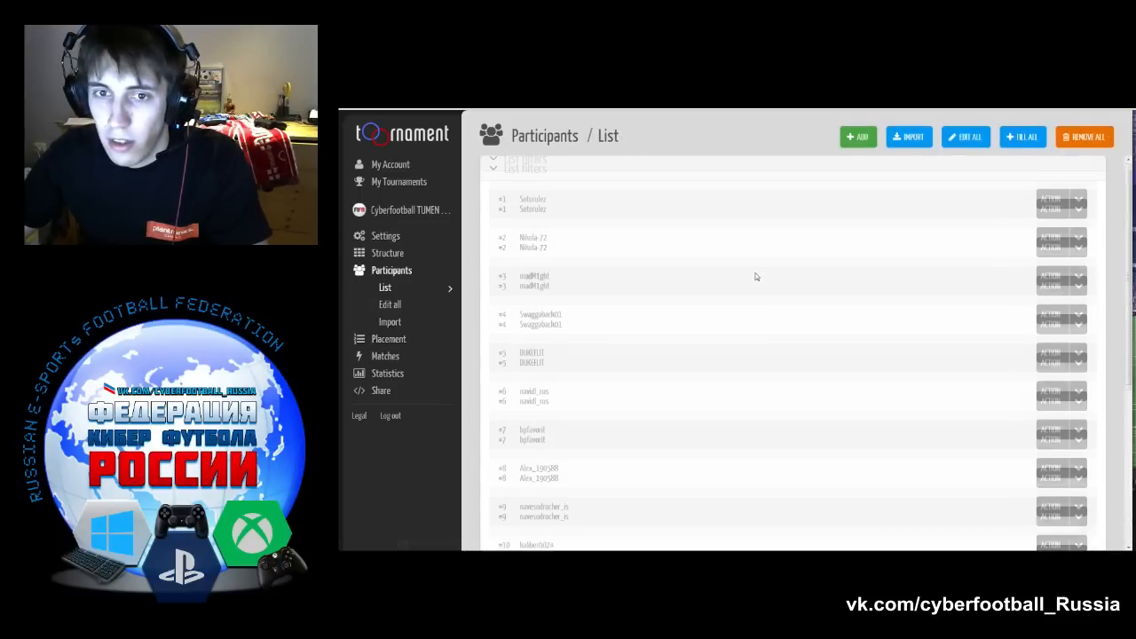
click(388, 286)
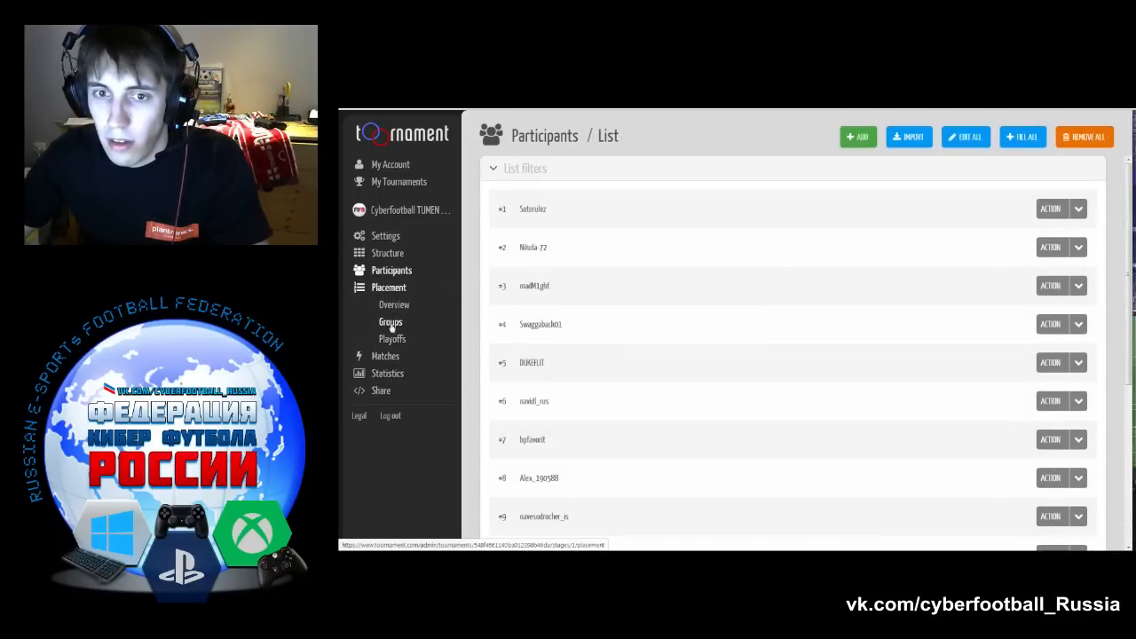
- Go back to the Placement > Groups page with the four seeded groups
click(390, 321)
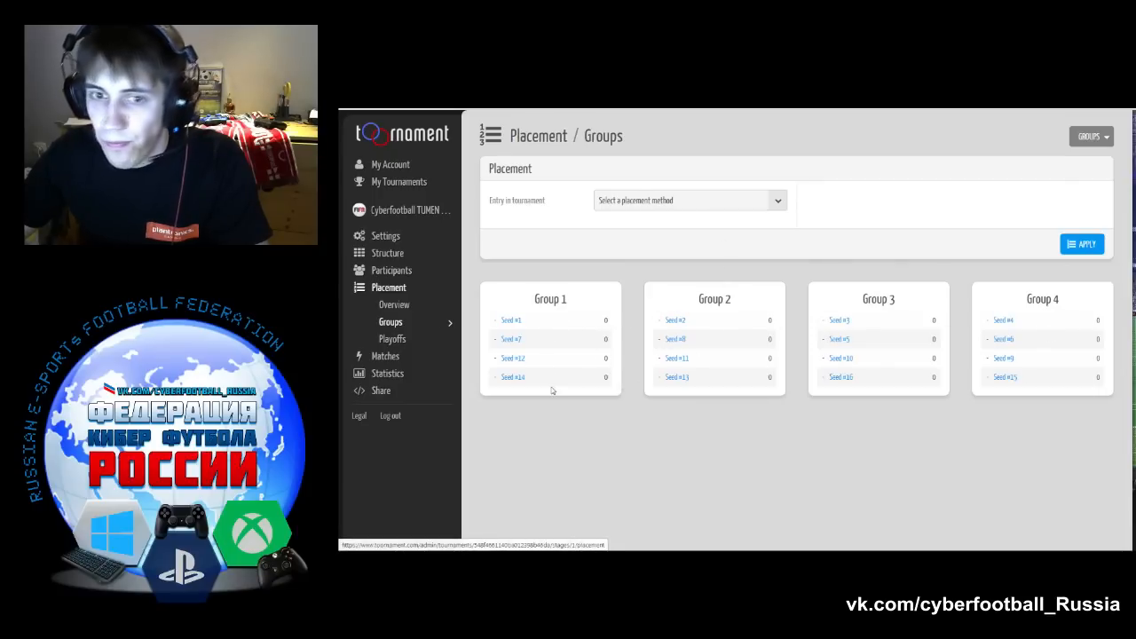
mouse_move(703, 436)
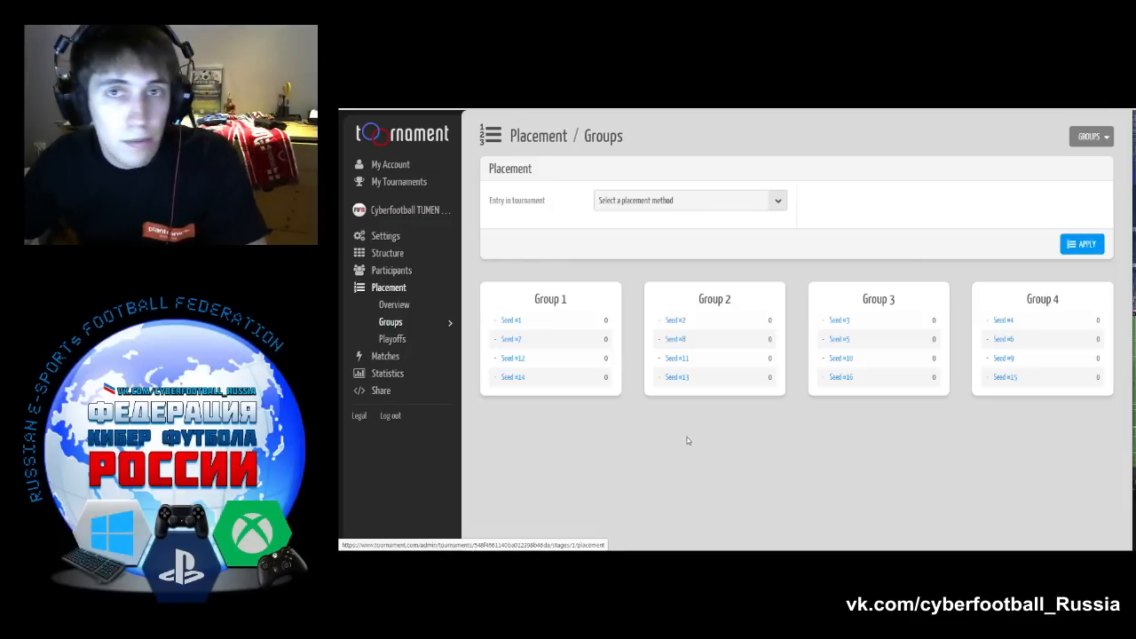
mouse_move(694, 443)
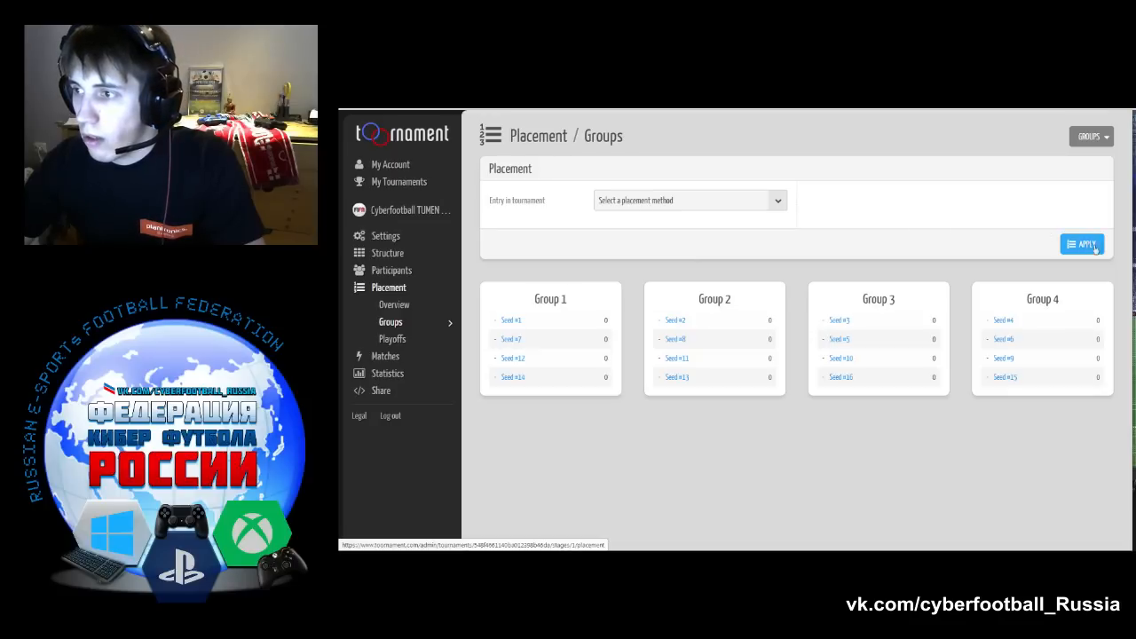
- Apply Random entry placement to the four groups, then open the Share page
click(688, 200)
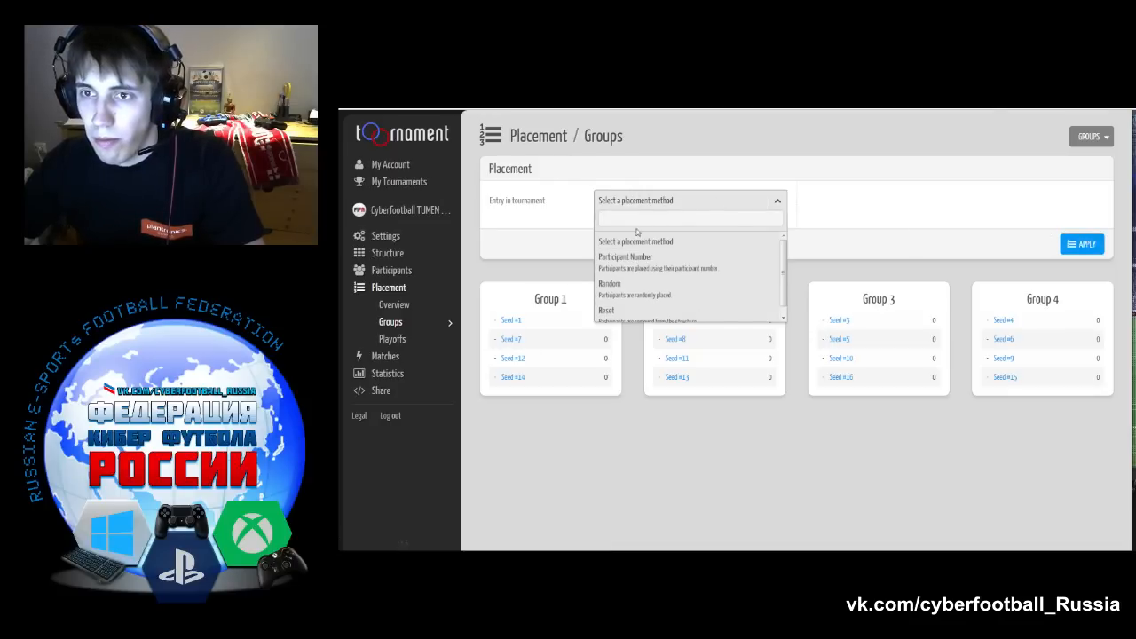
click(610, 283)
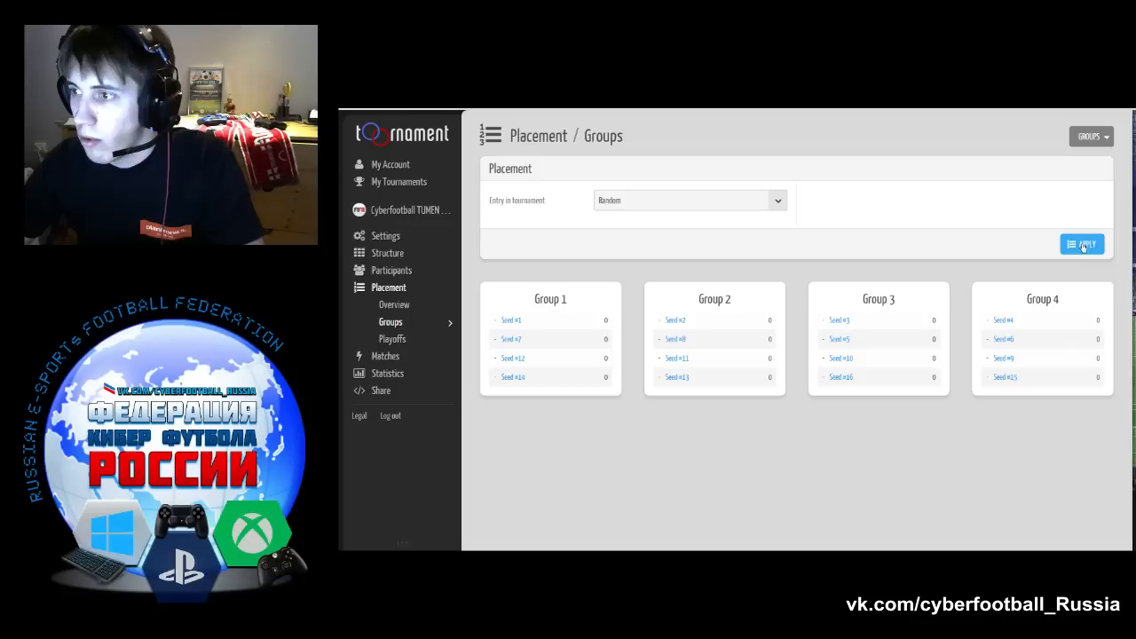
click(1082, 244)
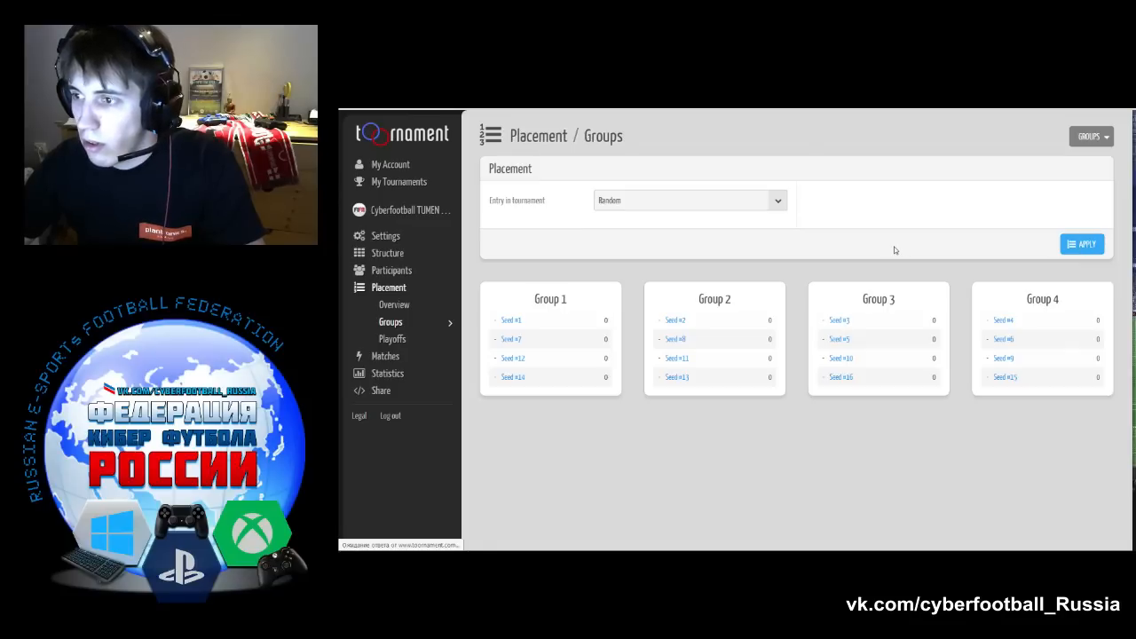
click(1081, 244)
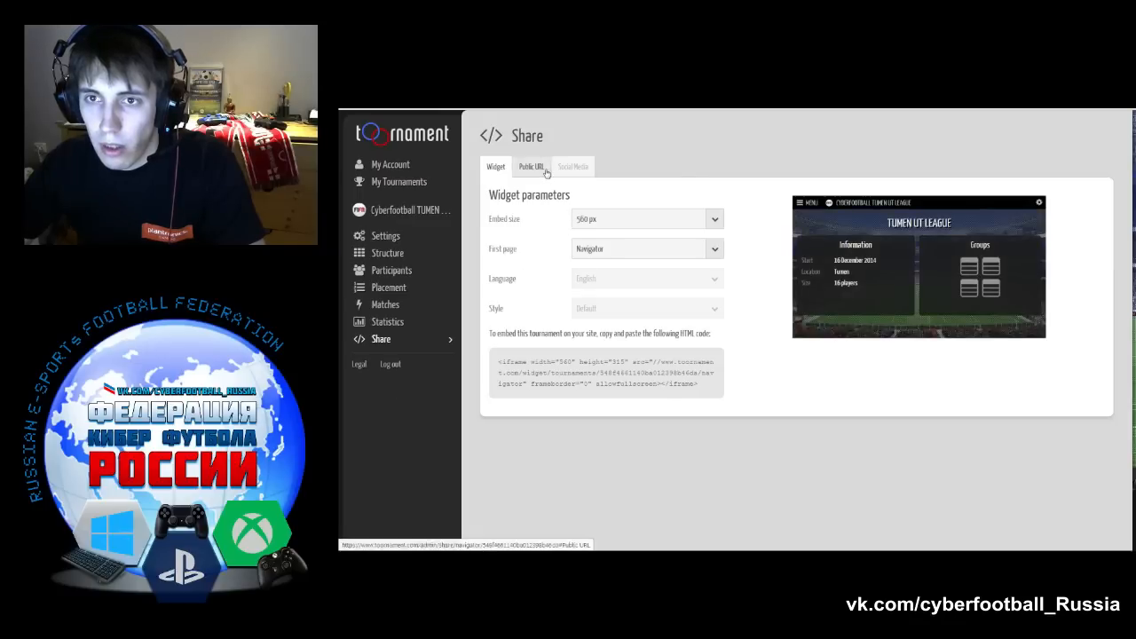
- Show the four filled group tables on the Public URL widget
click(530, 166)
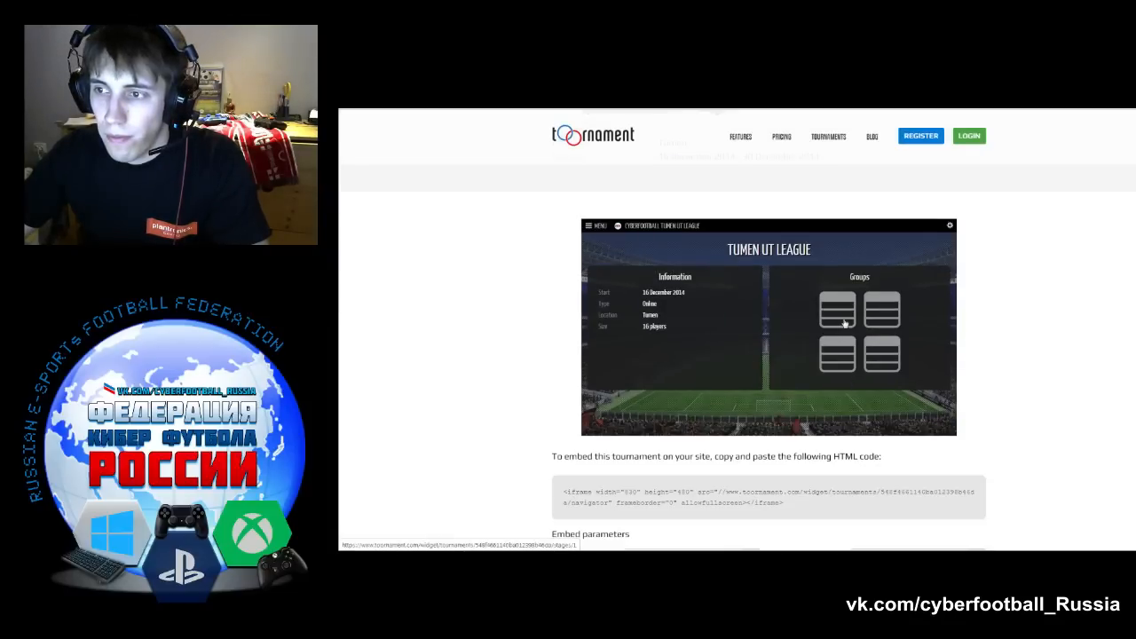
click(859, 309)
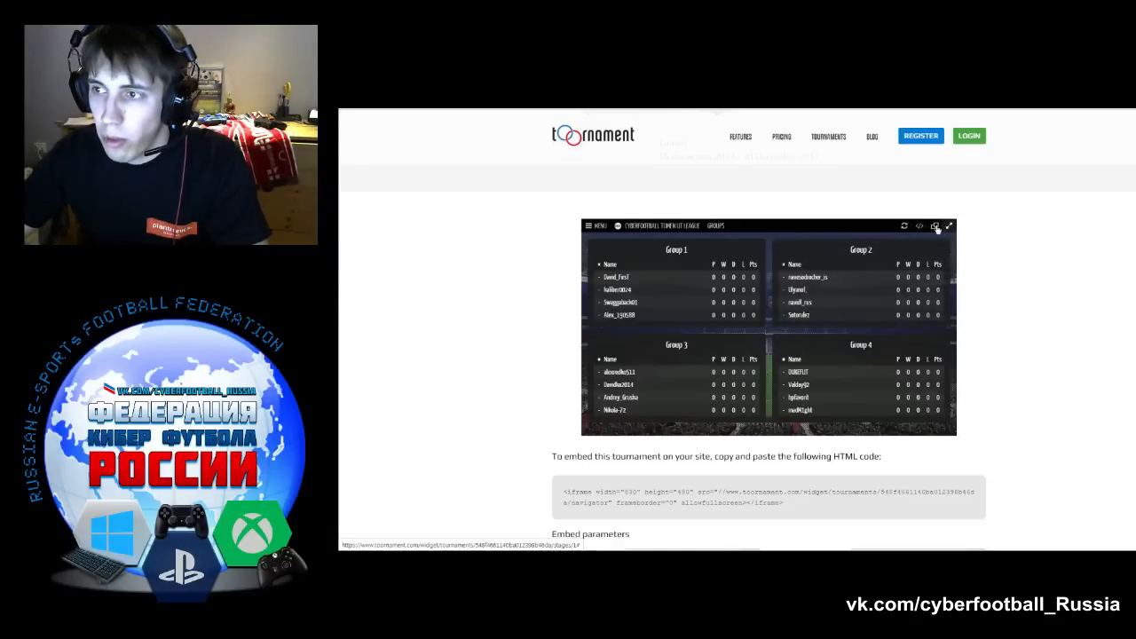